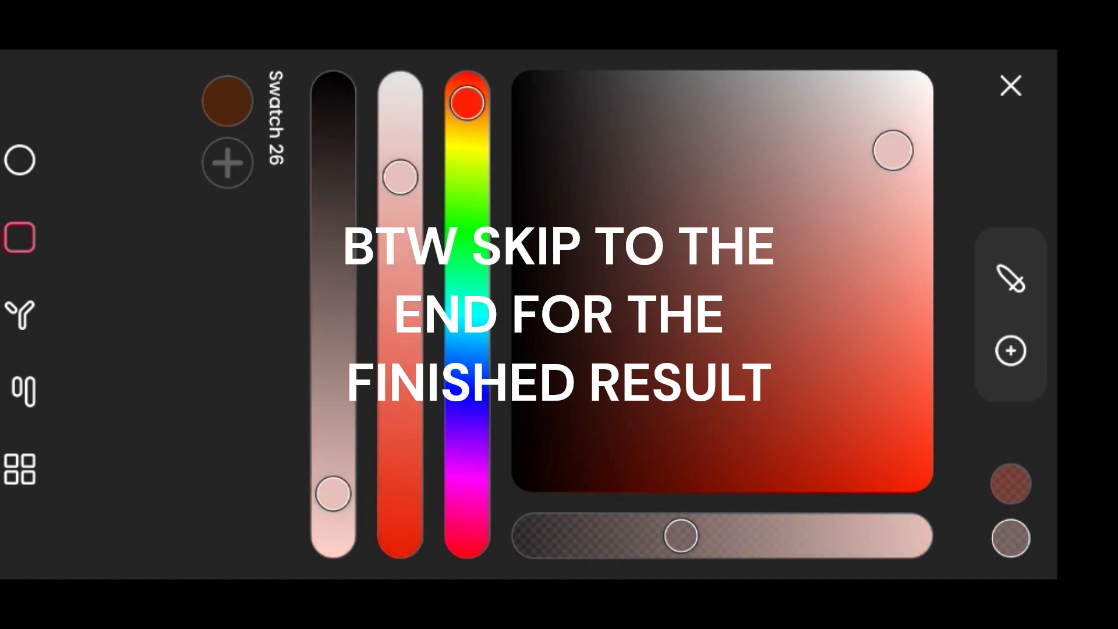
# - Dismiss the colour picker to get back to the close-up of the dark shaded limb
pyautogui.click(1011, 85)
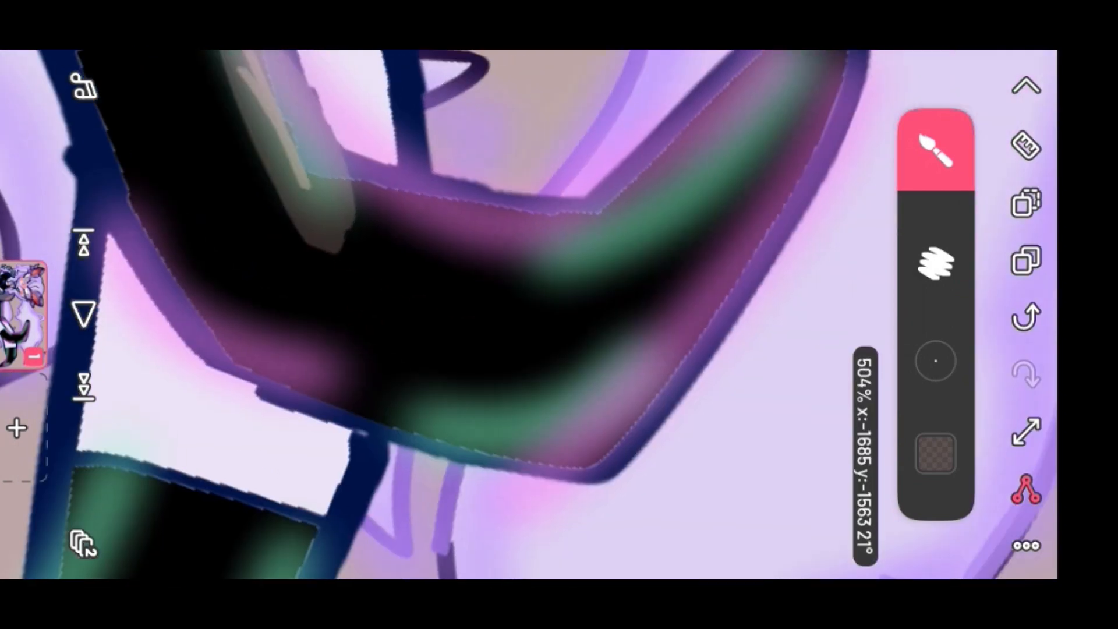
# - Brush a soft purple-grey shading stroke across the horned head, then dismiss the colour picker
pyautogui.moveTo(392, 214); pyautogui.dragTo(769, 121)
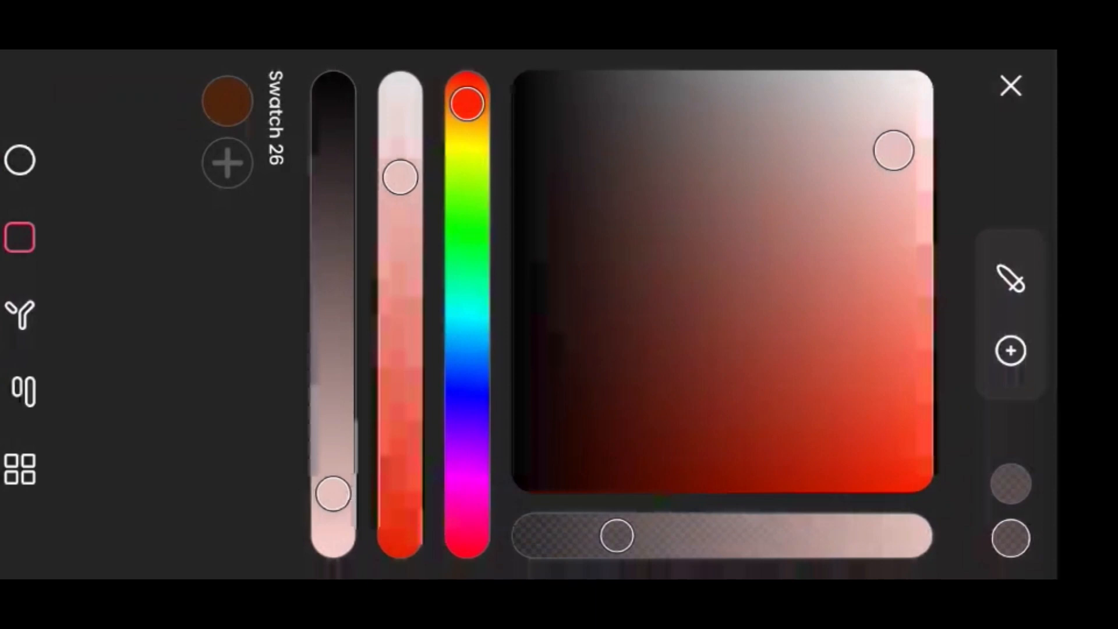
pyautogui.click(1011, 85)
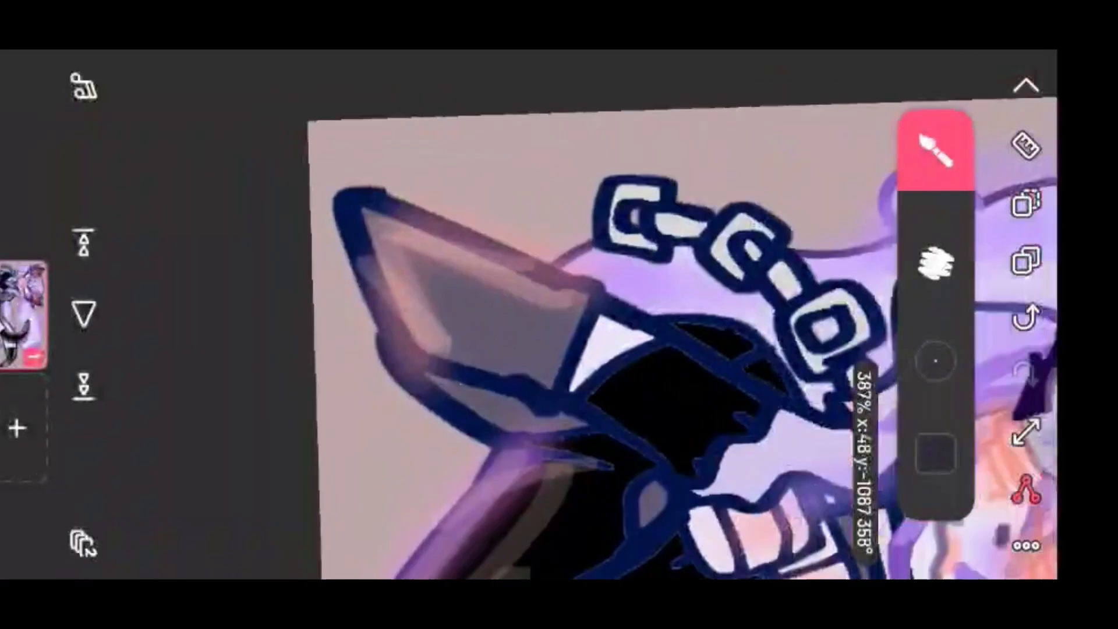